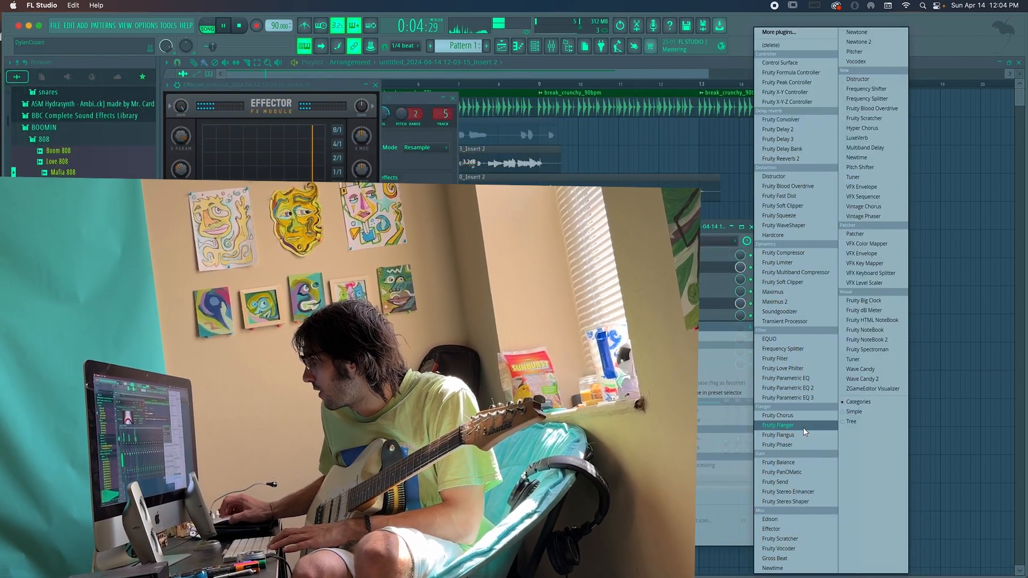
Add Fruity Fast Dist to the guitar insert's first slot and Fruity Parametric EQ 3 to slot 3
{"action": "left_click", "coordinate": [778, 435]}
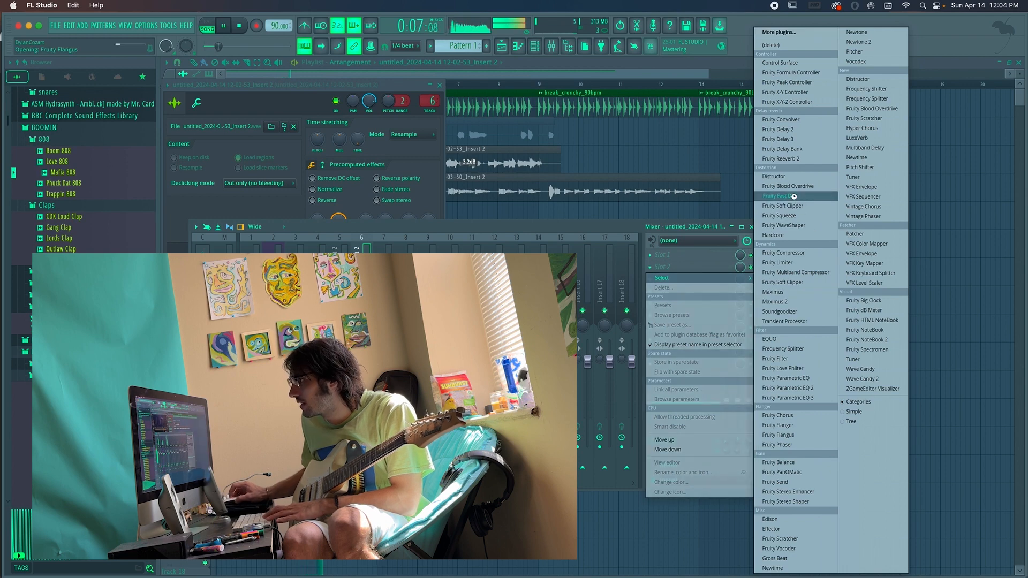
{"action": "left_click", "coordinate": [779, 195]}
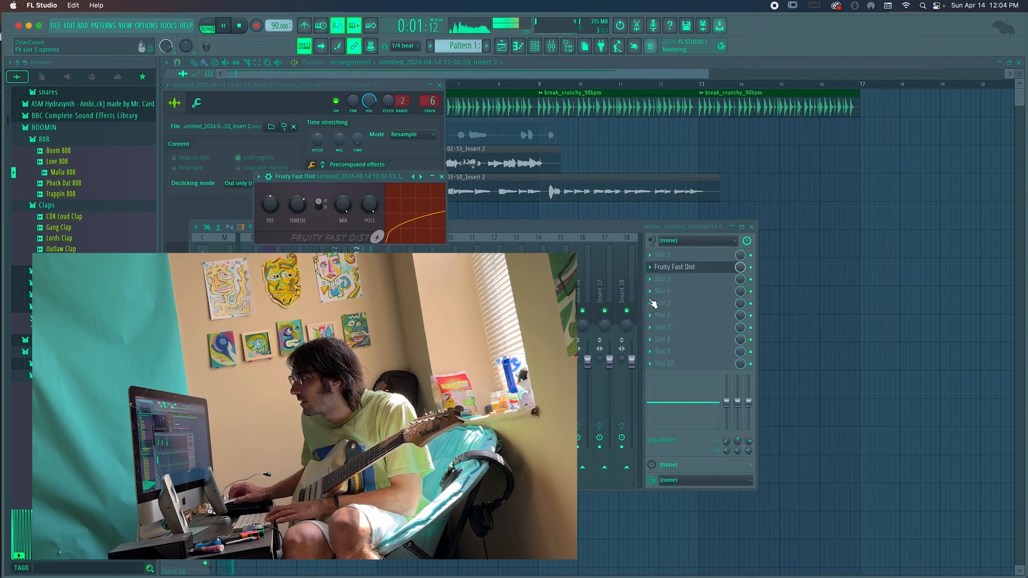
{"action": "left_click", "coordinate": [683, 303]}
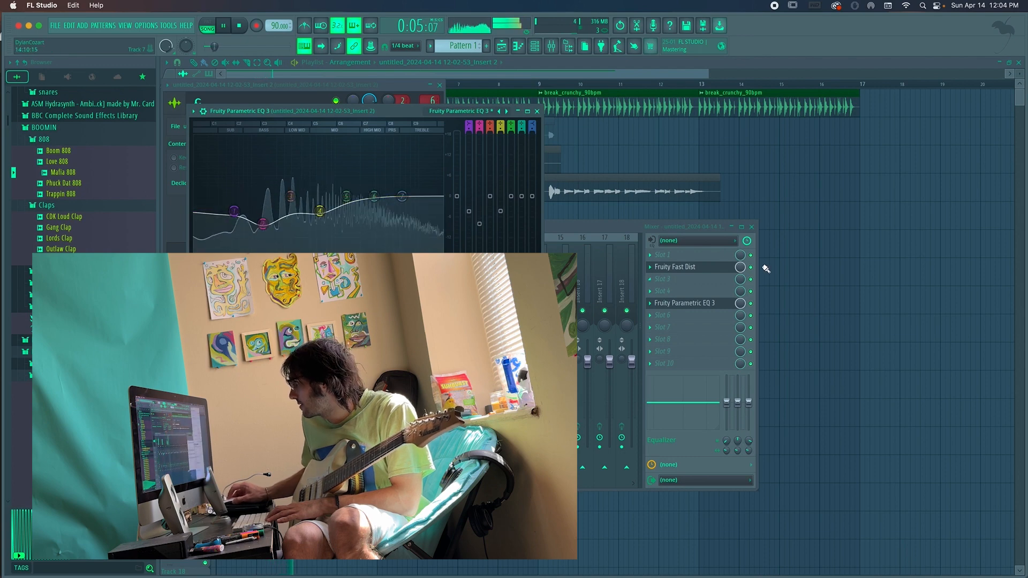
Close the plugin and mixer windows and bring up File > Save as over the Playlist
{"action": "left_click", "coordinate": [256, 26]}
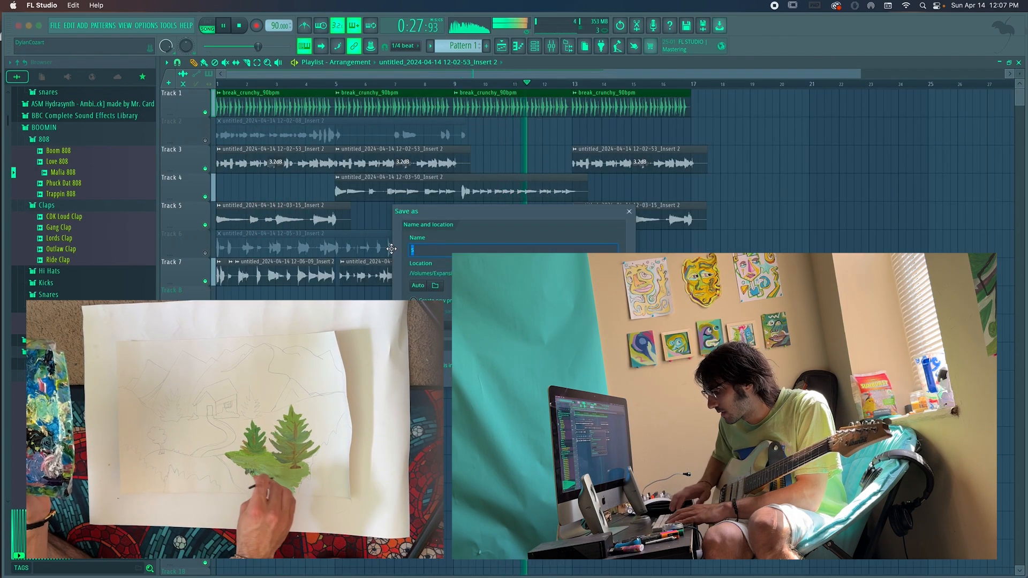
Name the project '10 minutes', save it, and start a new recording pass
{"action": "type", "text": "10 minutes"}
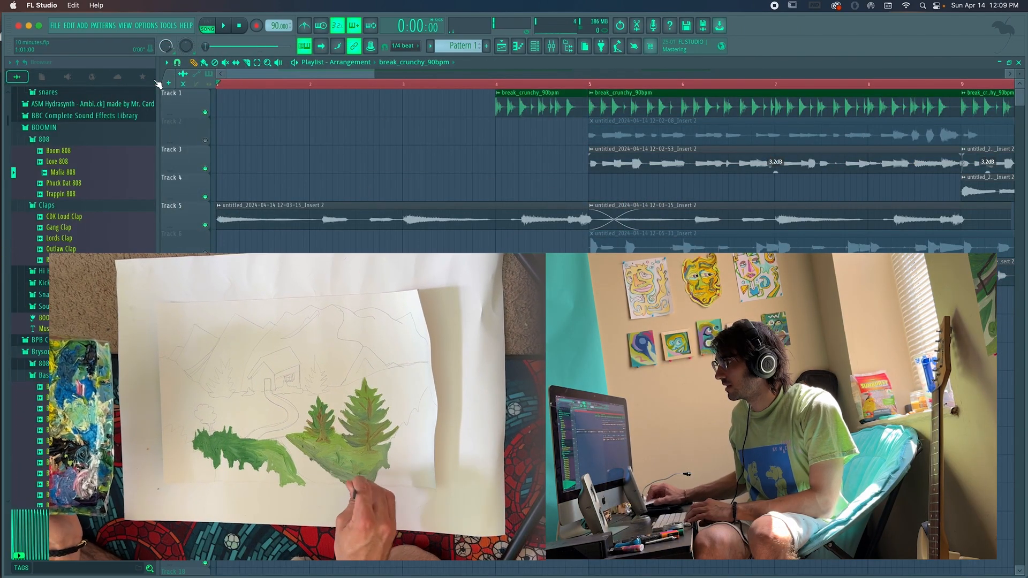
{"action": "left_click", "coordinate": [224, 26]}
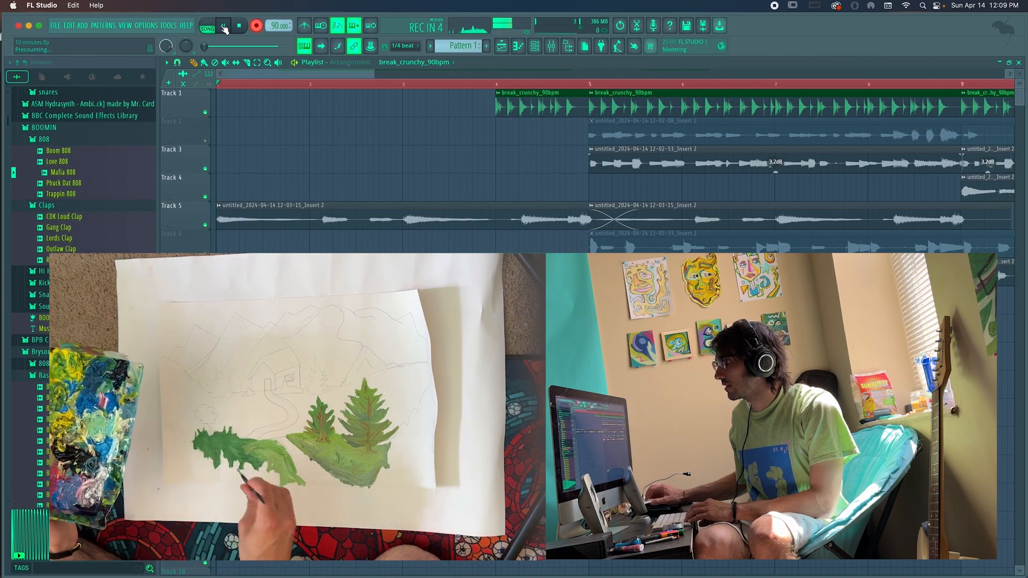